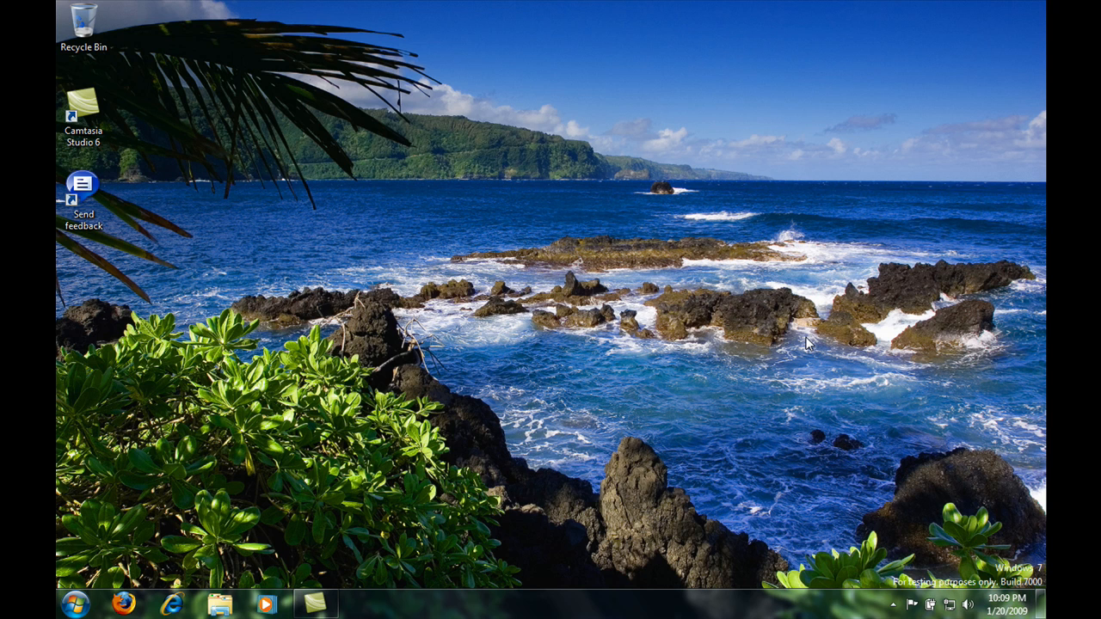
mouse_move(344, 498)
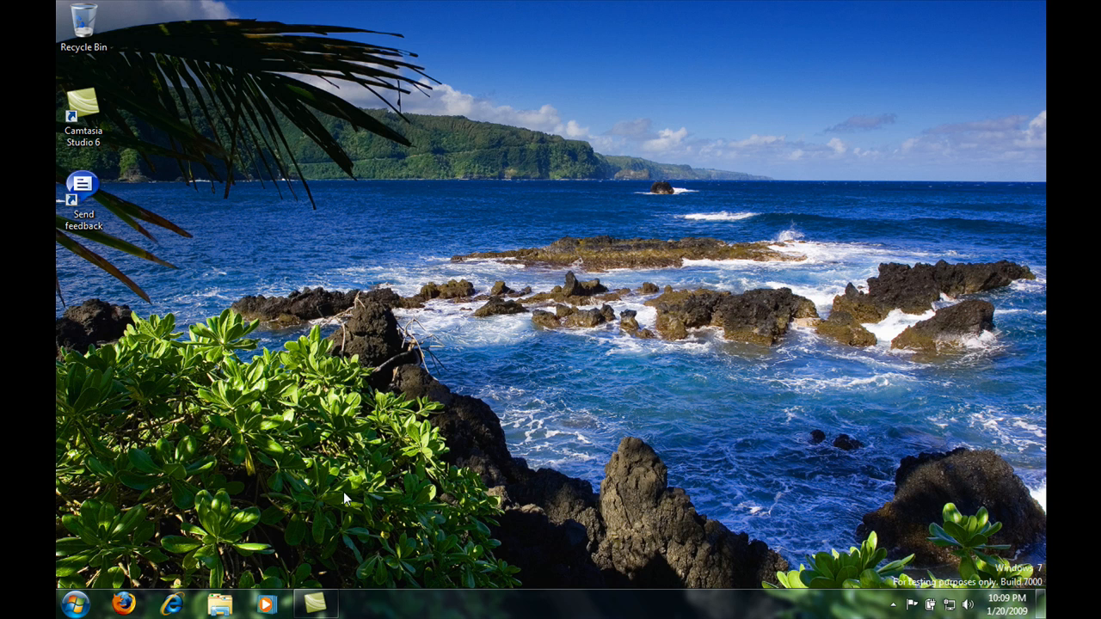
mouse_move(76, 606)
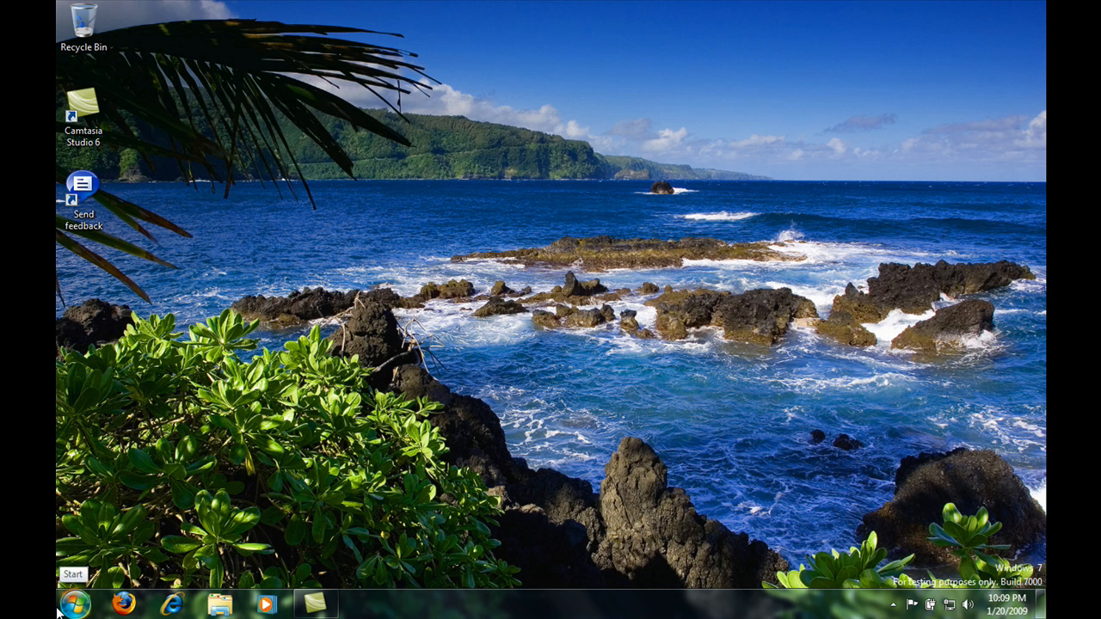
- Navigate Control Panel through User Accounts and Family Safety to the User Accounts page
left_click(76, 604)
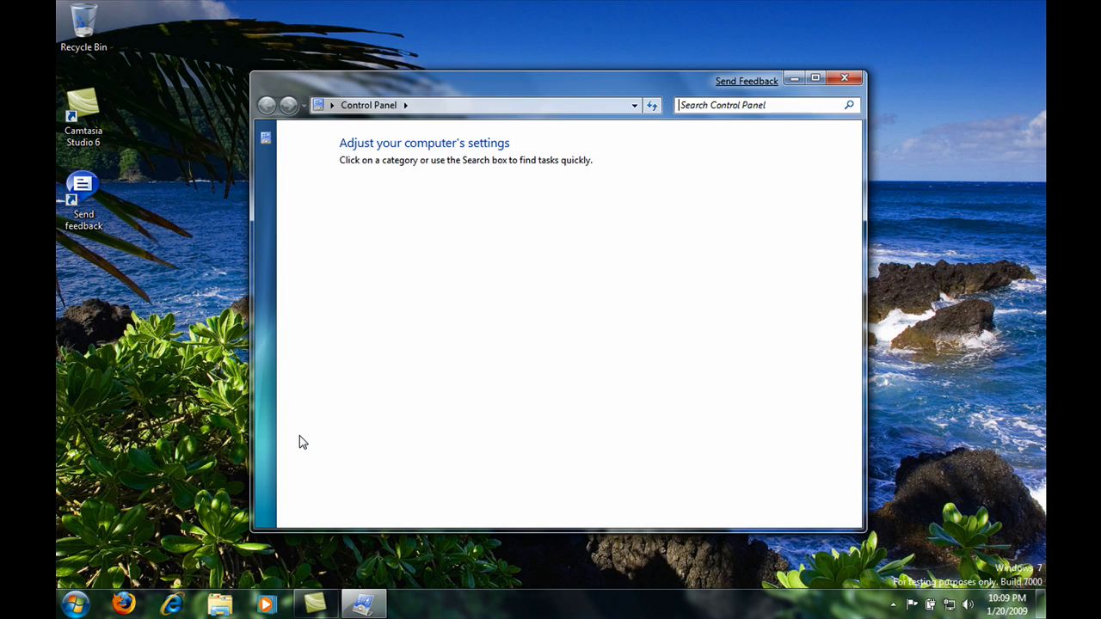
mouse_move(496, 268)
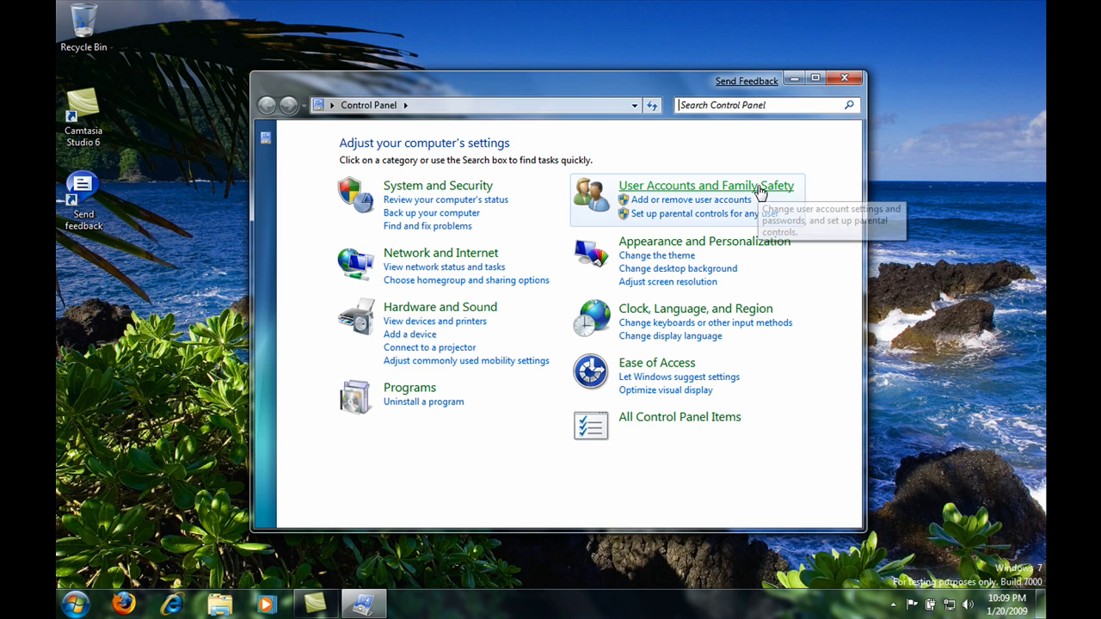
left_click(705, 186)
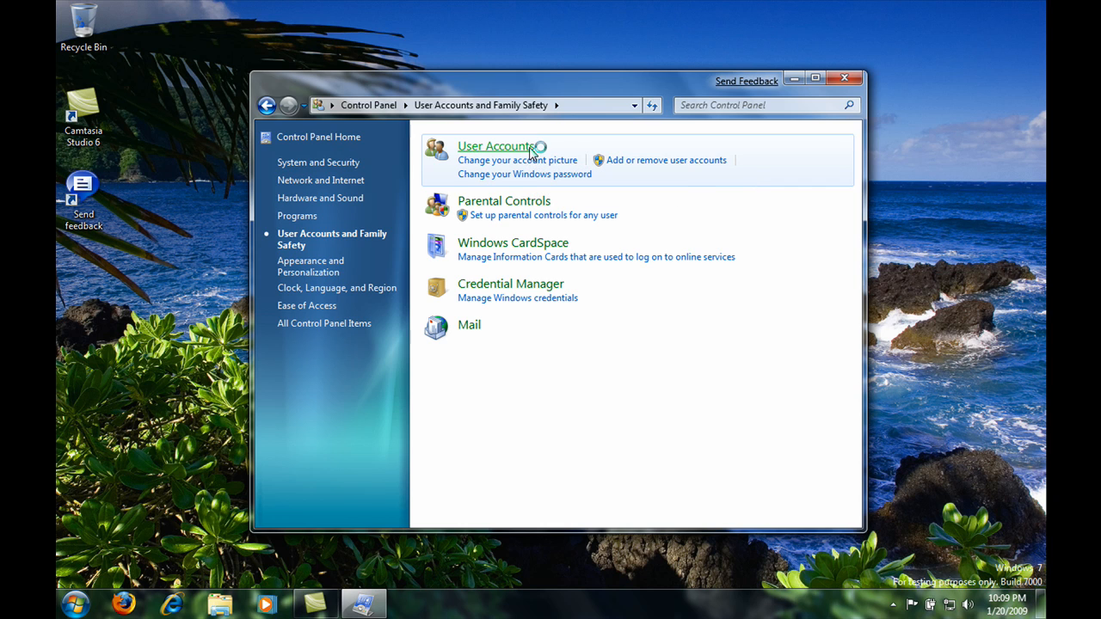
left_click(495, 145)
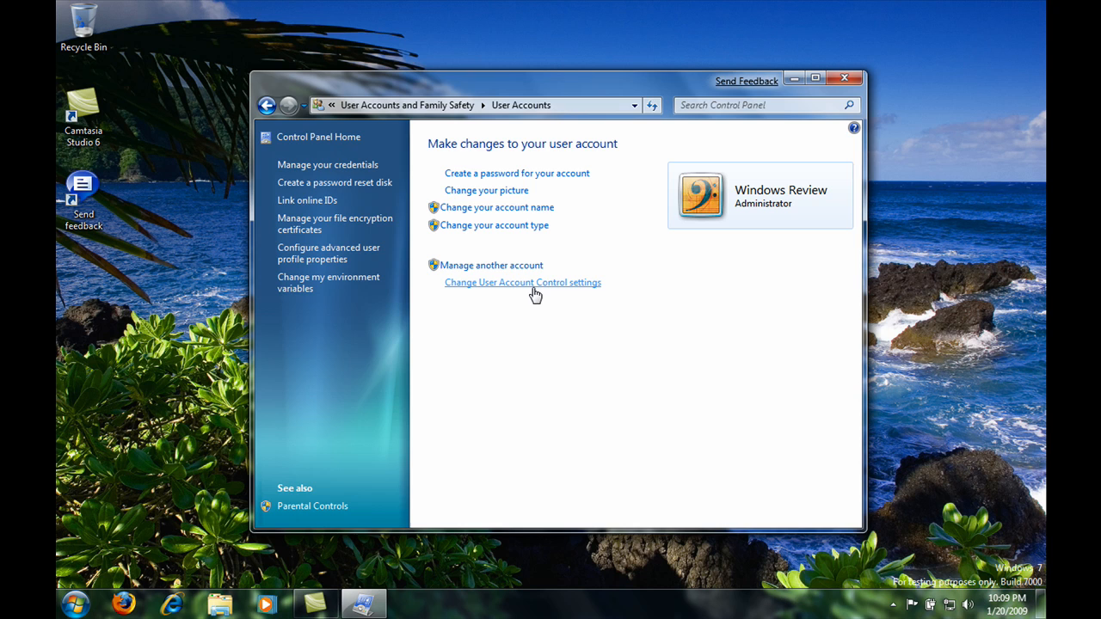
- Enter User Account Control settings and raise the notification slider to the Default level
left_click(523, 282)
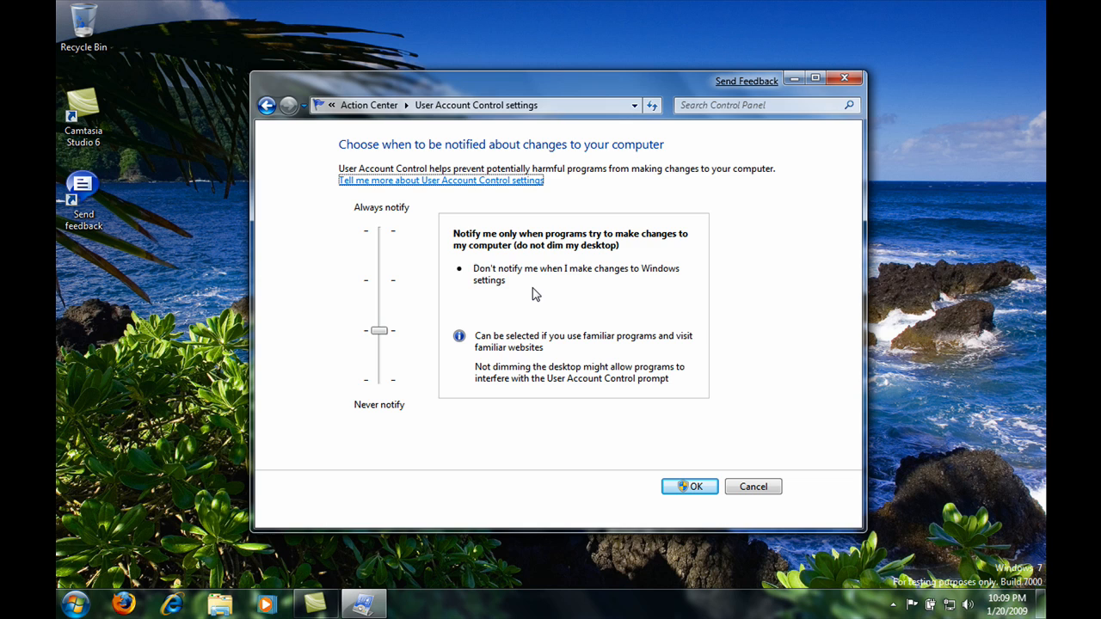
mouse_move(399, 331)
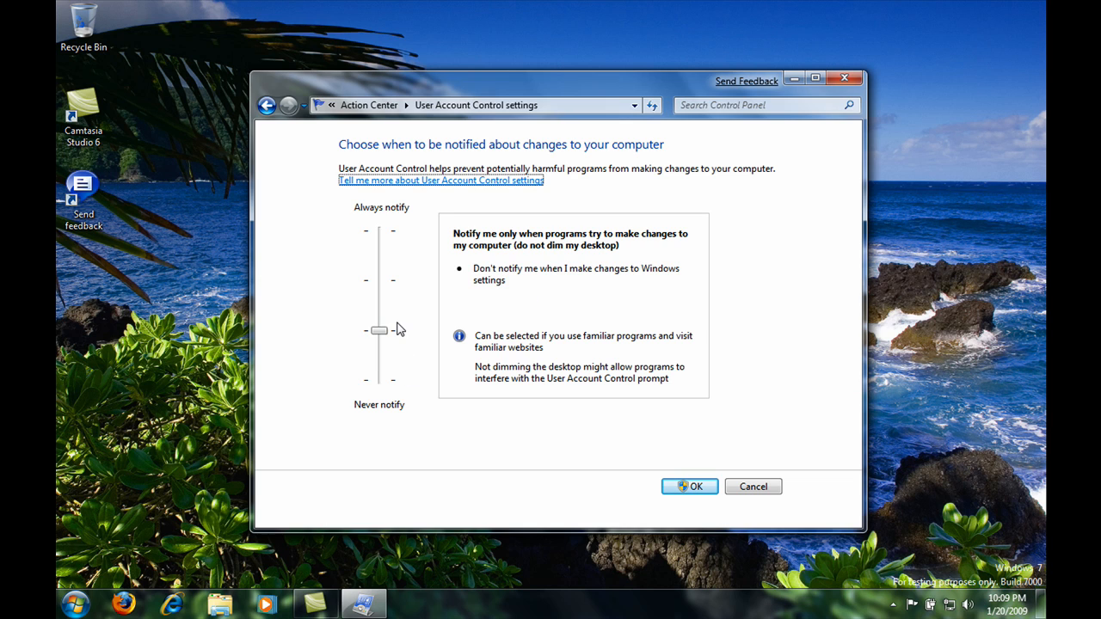
left_click_drag(379, 330, 379, 281)
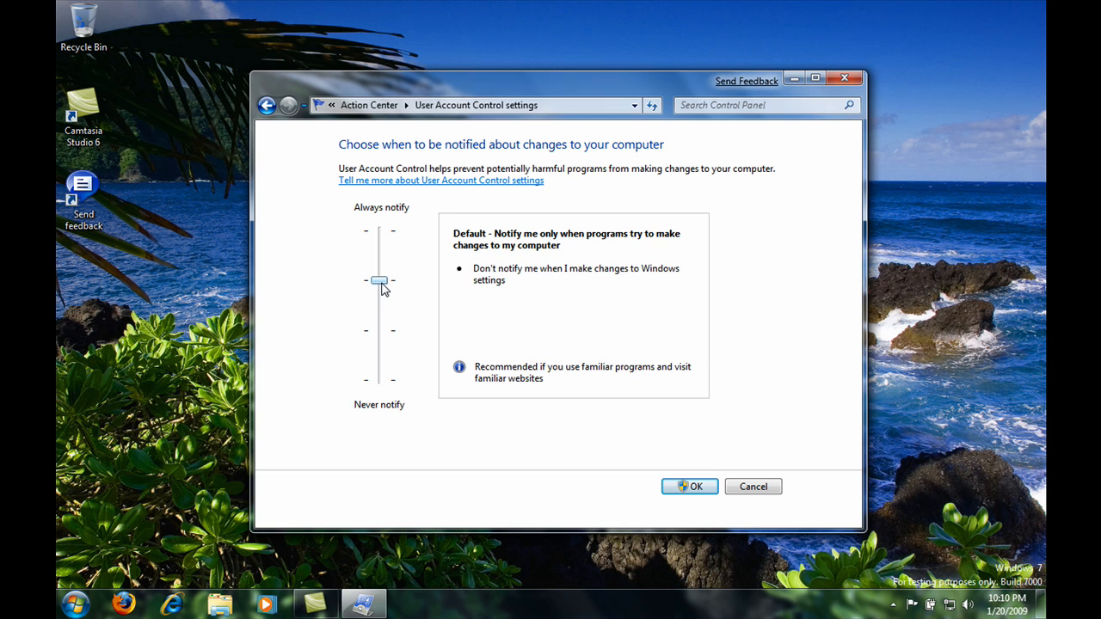
mouse_move(365, 287)
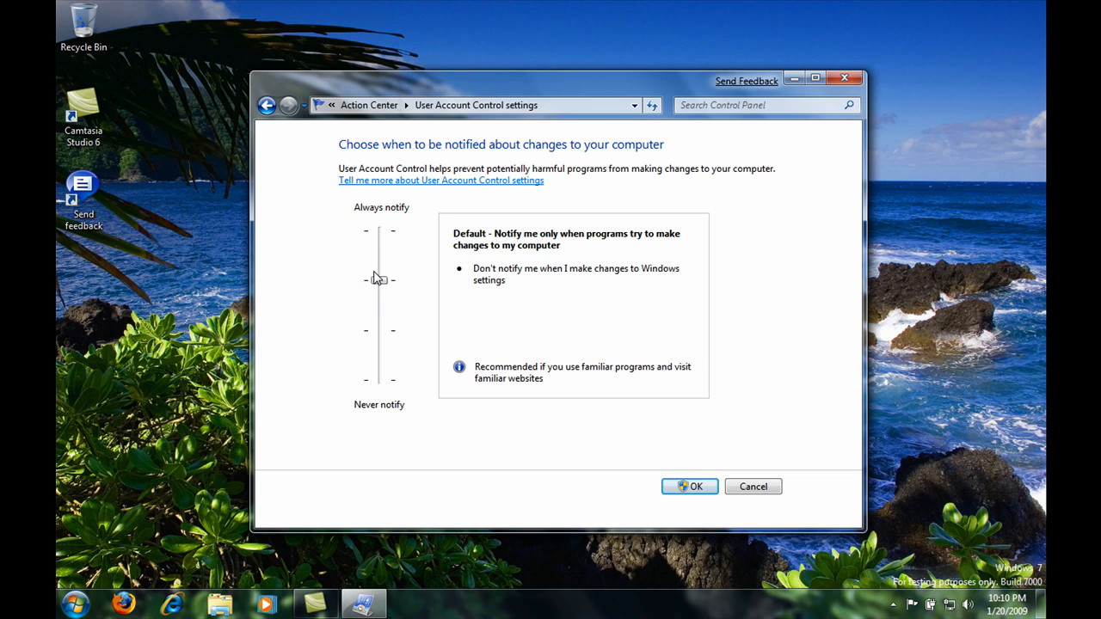
- Try Always notify and Default, then settle on notify-only-for-program-changes without dimming the desktop
left_click_drag(379, 278, 378, 230)
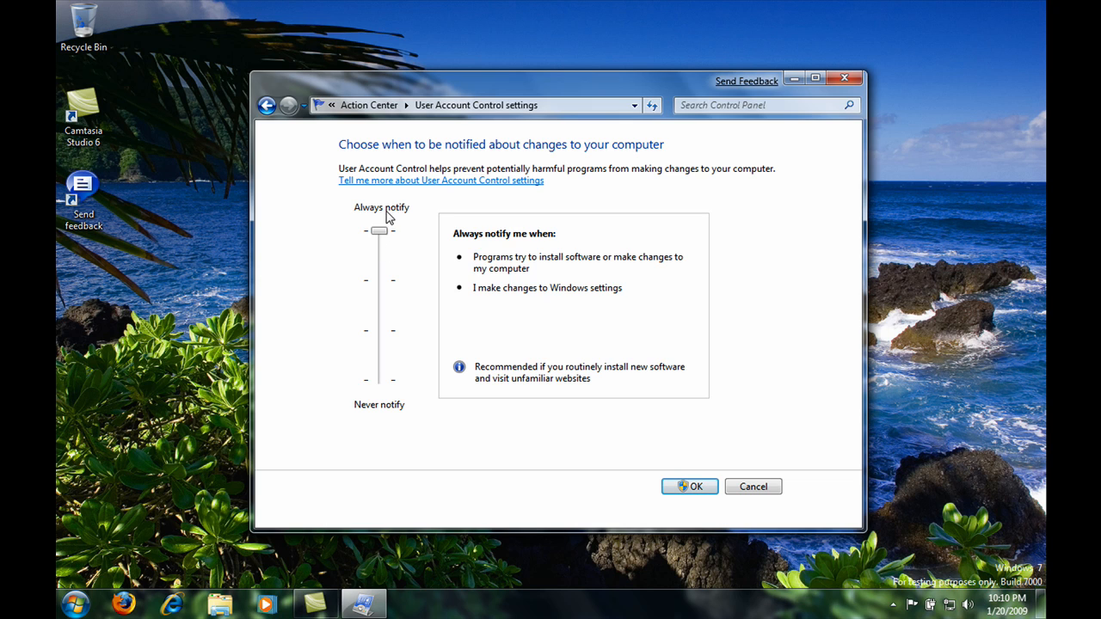
left_click_drag(379, 230, 378, 278)
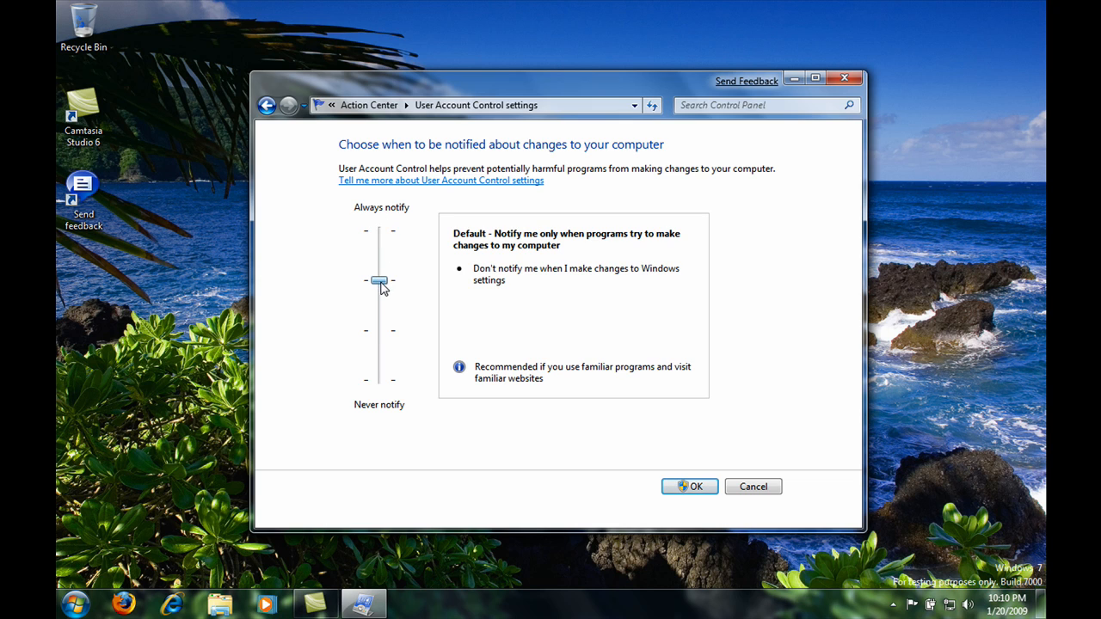
left_click_drag(378, 280, 379, 330)
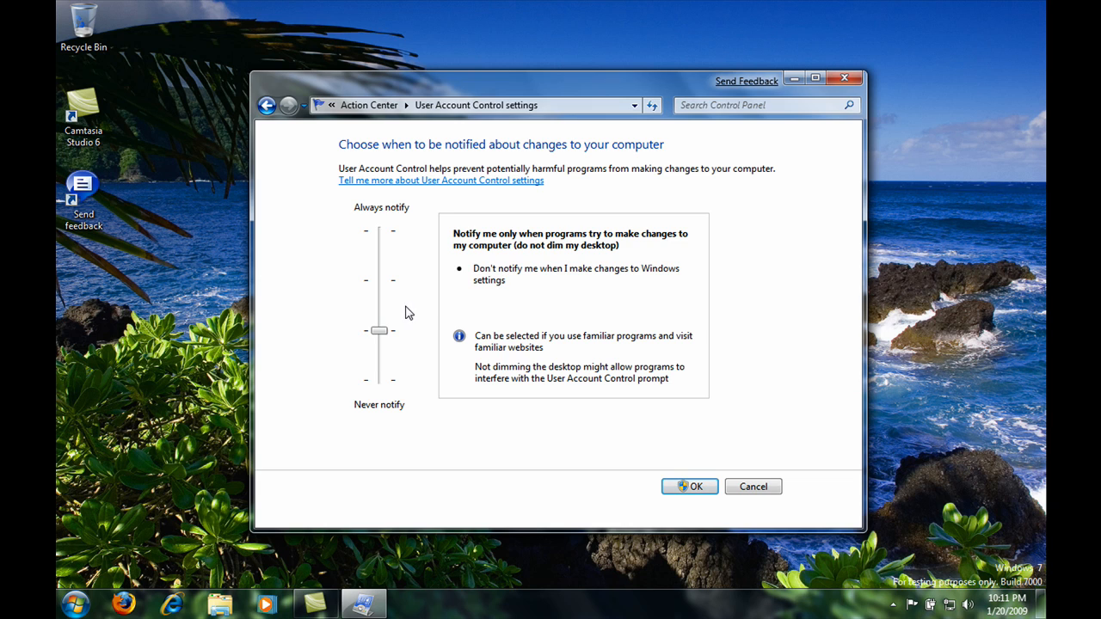
- Try Default and Never notify, return to the no-dimming level, confirm with OK and close Control Panel
left_click_drag(378, 330, 378, 278)
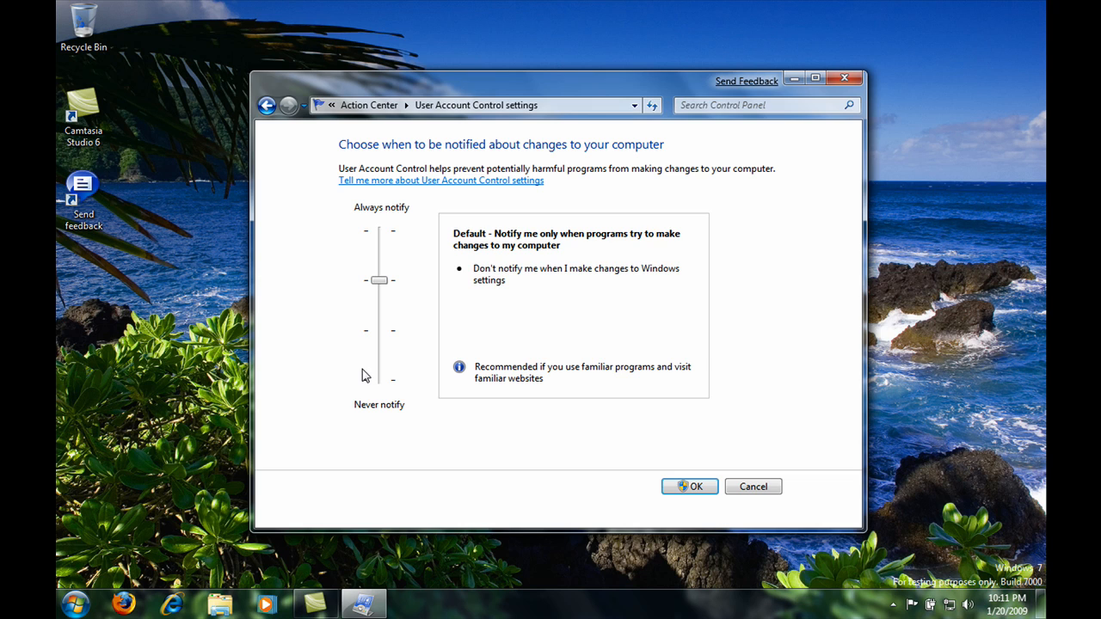
mouse_move(375, 387)
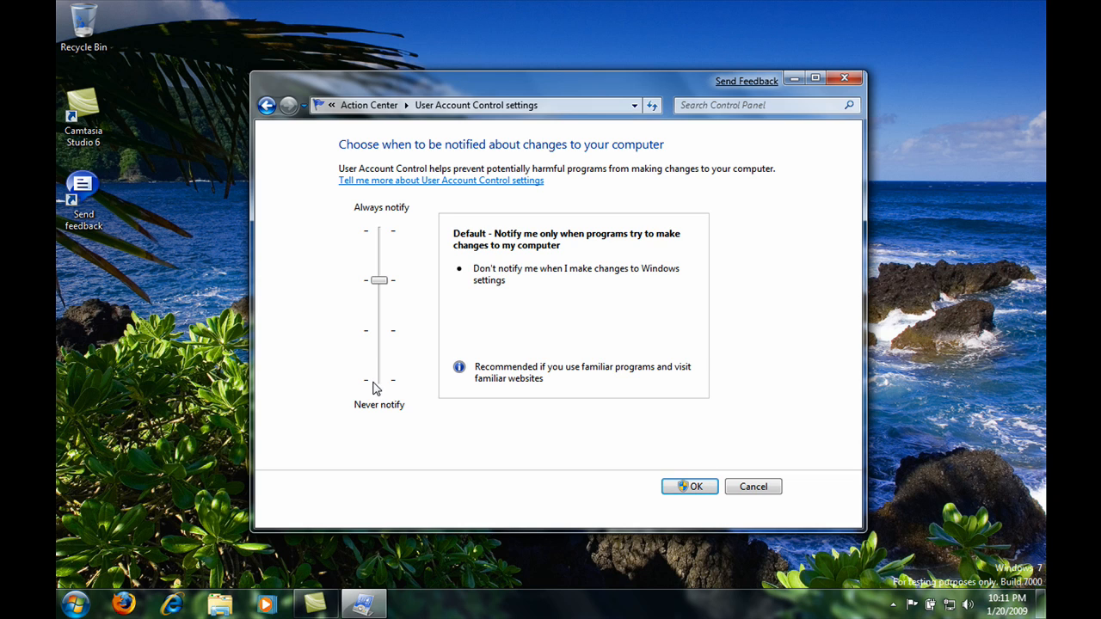
left_click_drag(378, 279, 378, 380)
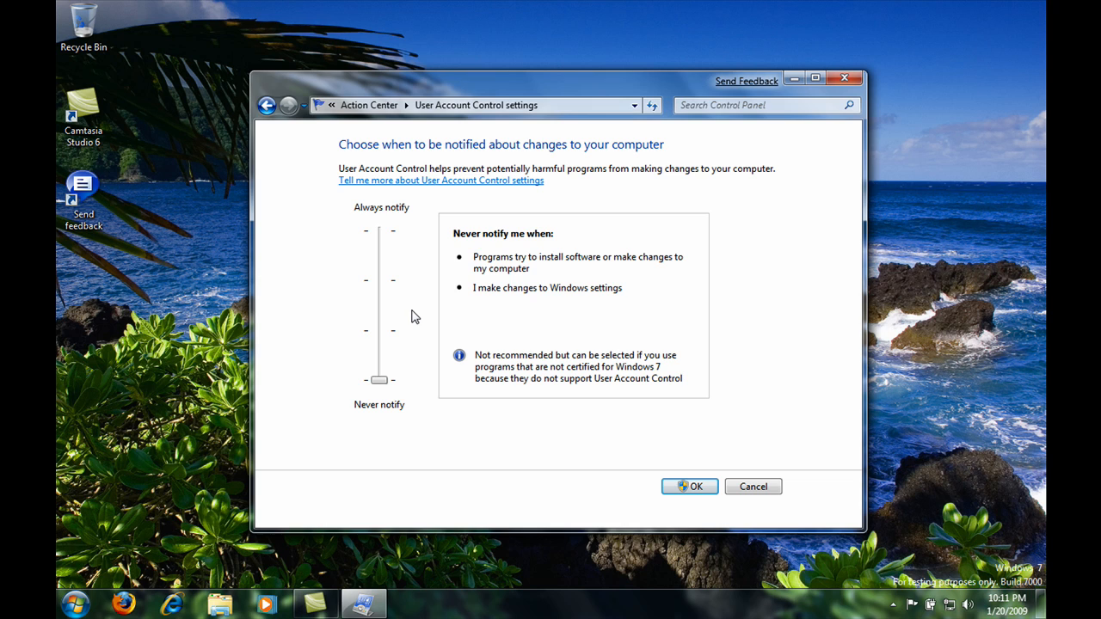
mouse_move(421, 354)
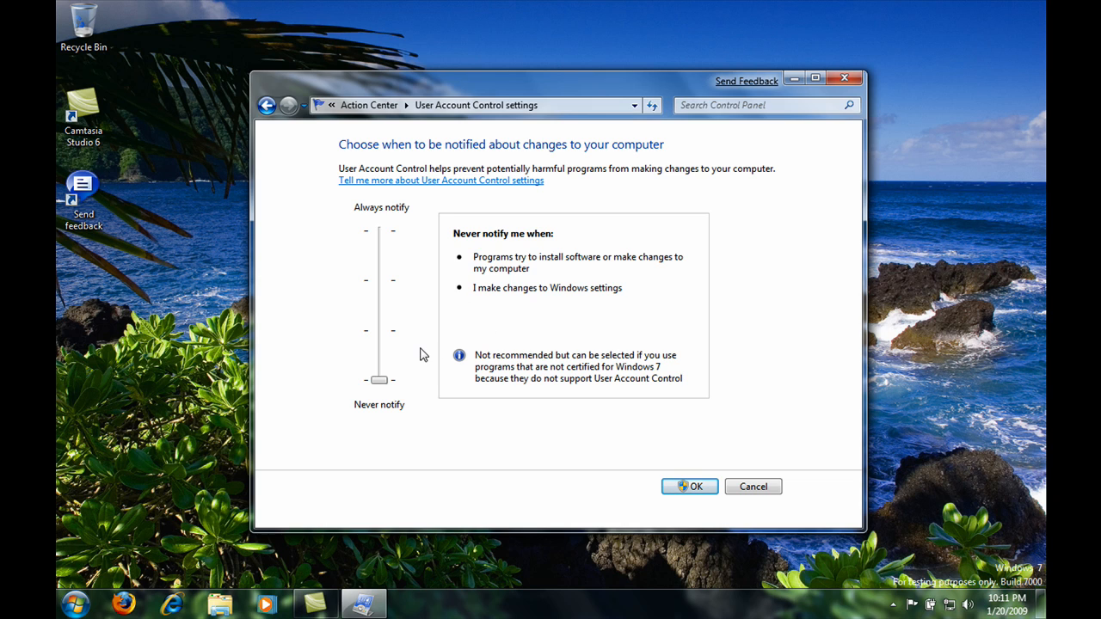
mouse_move(370, 382)
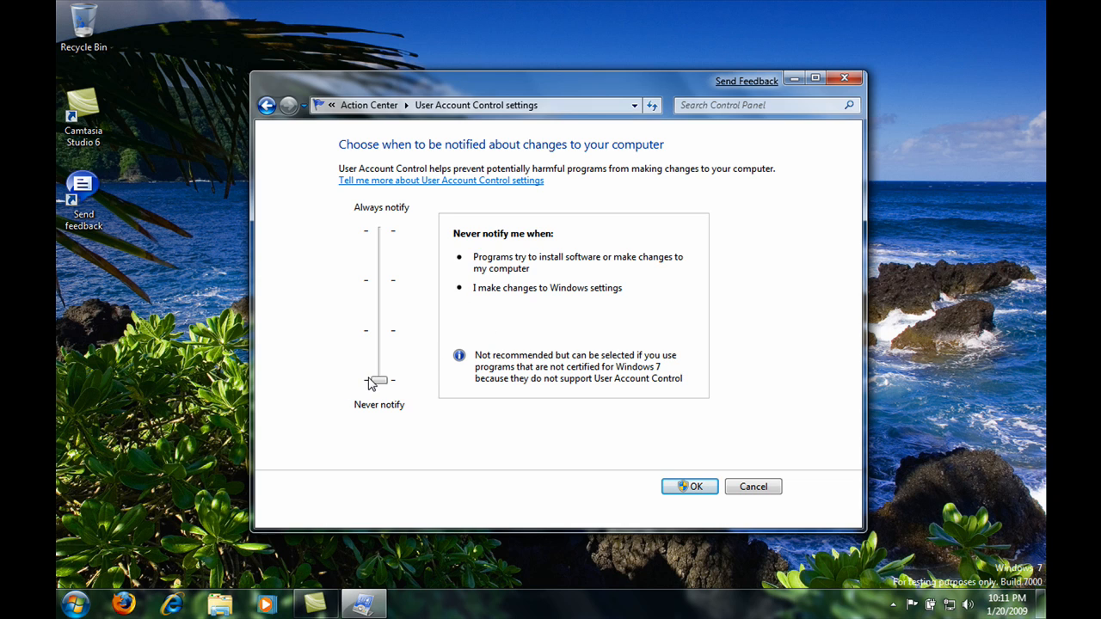
left_click_drag(379, 382, 378, 330)
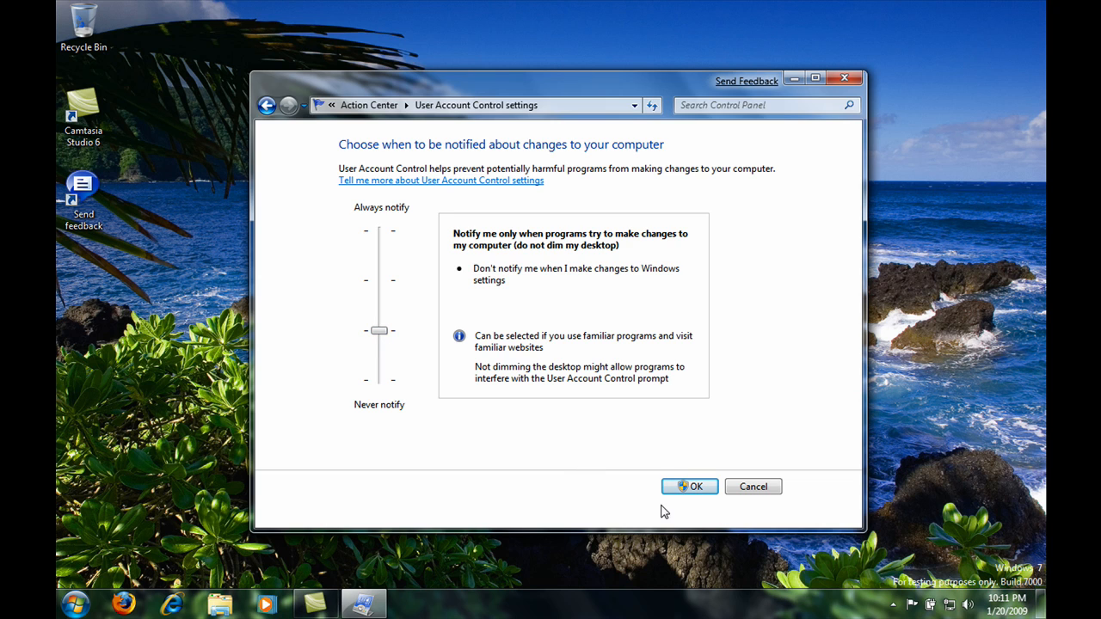
left_click(688, 485)
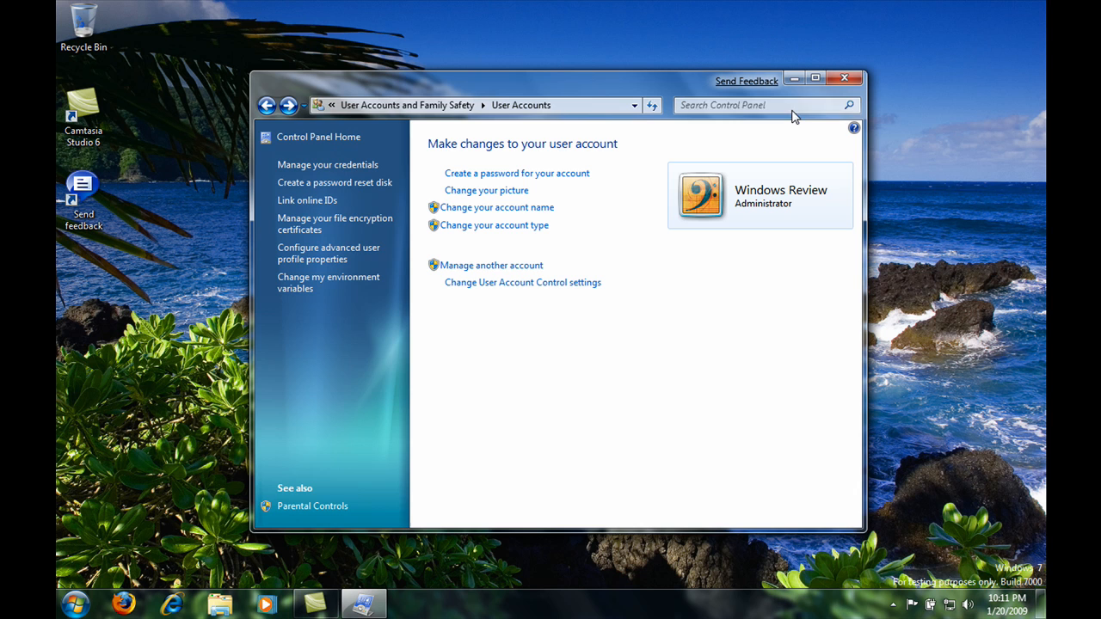
left_click(844, 79)
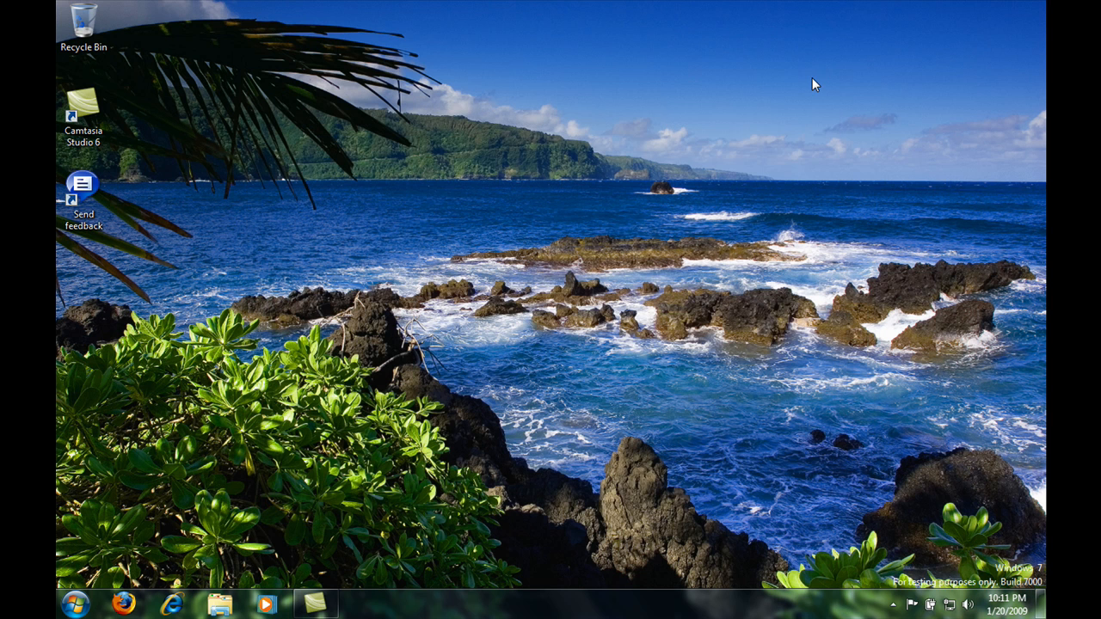
mouse_move(729, 76)
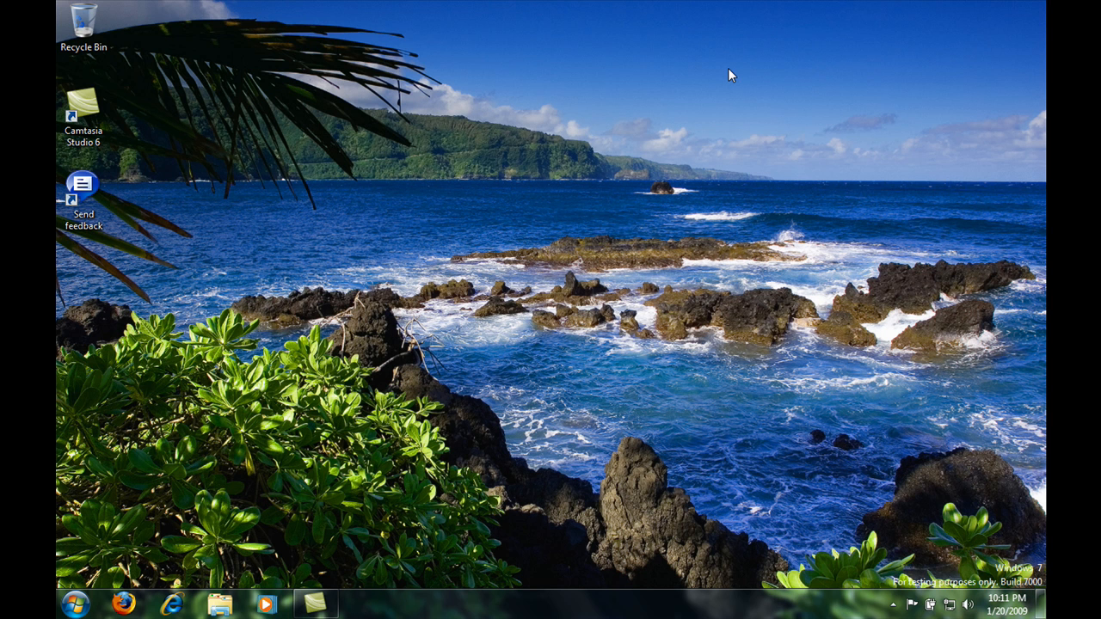